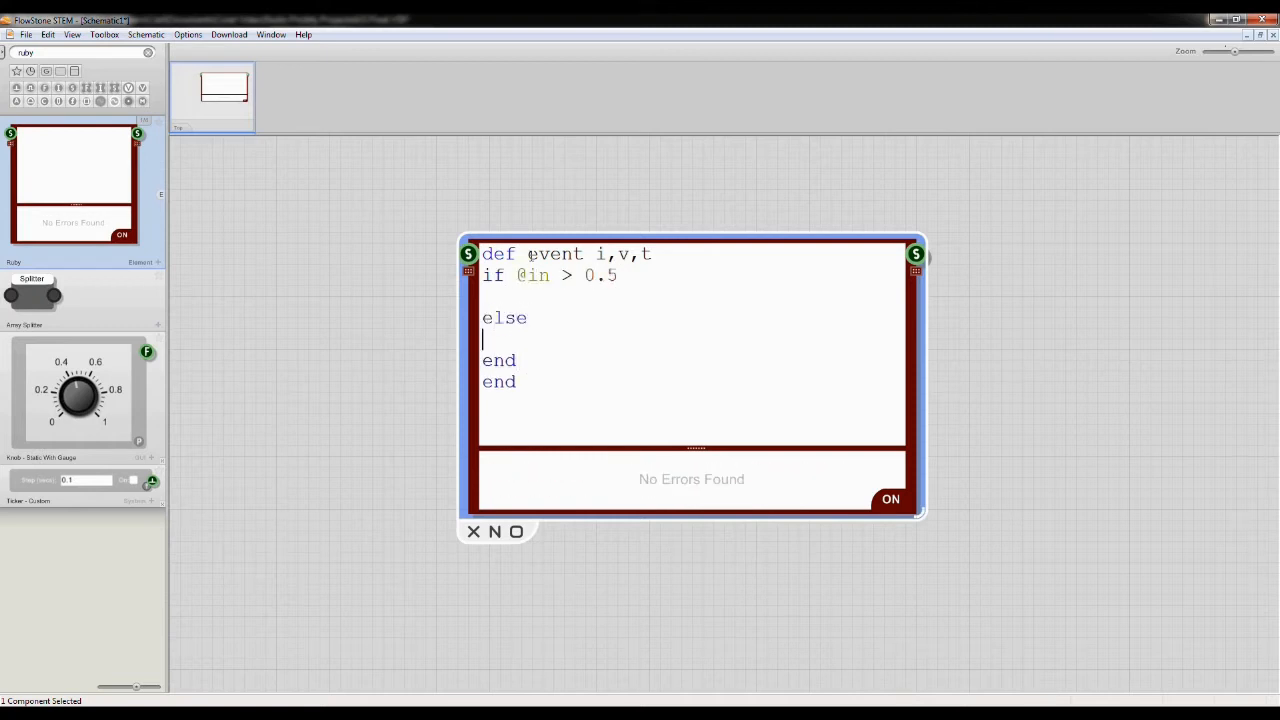
pyautogui.write('output 0,true')
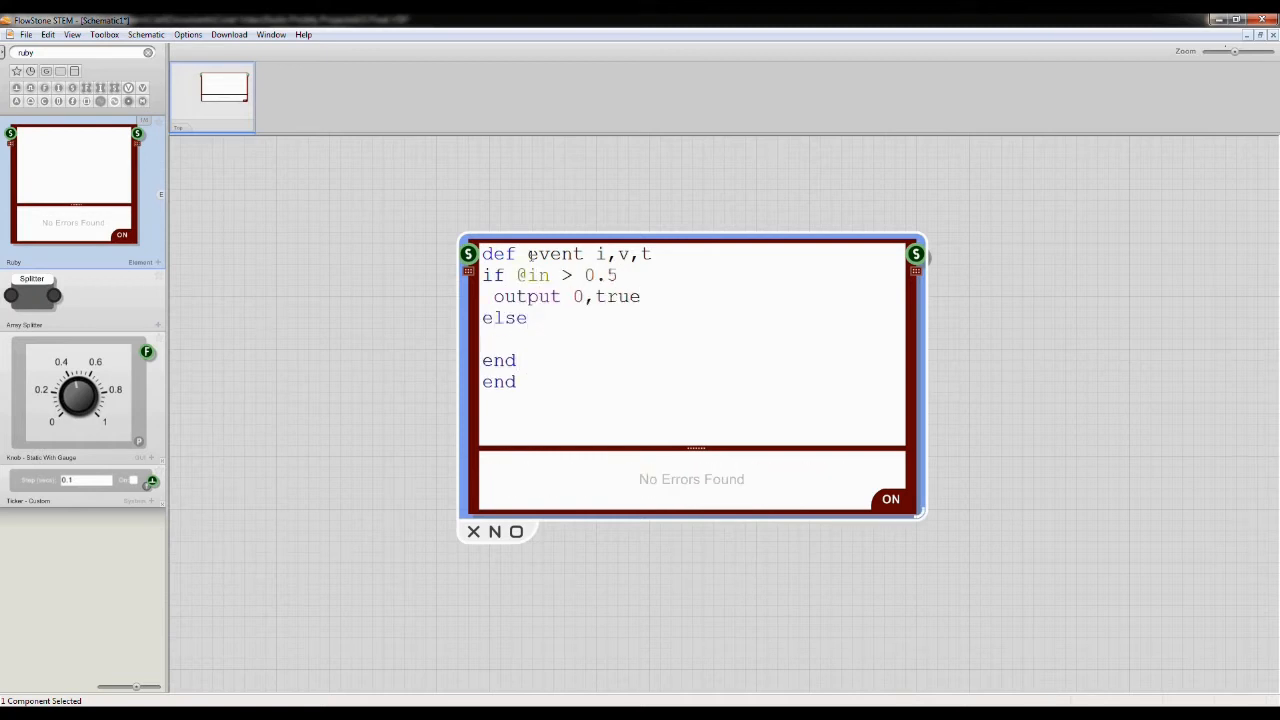
pyautogui.write('output 0,false')
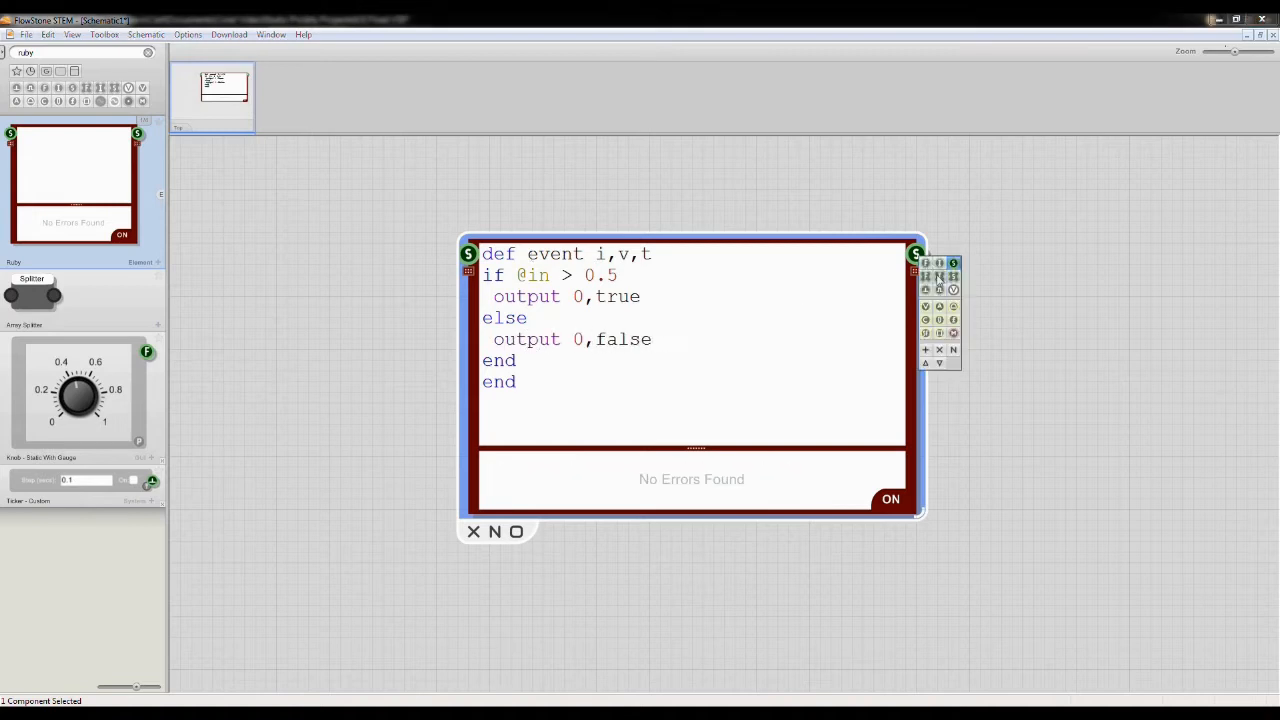